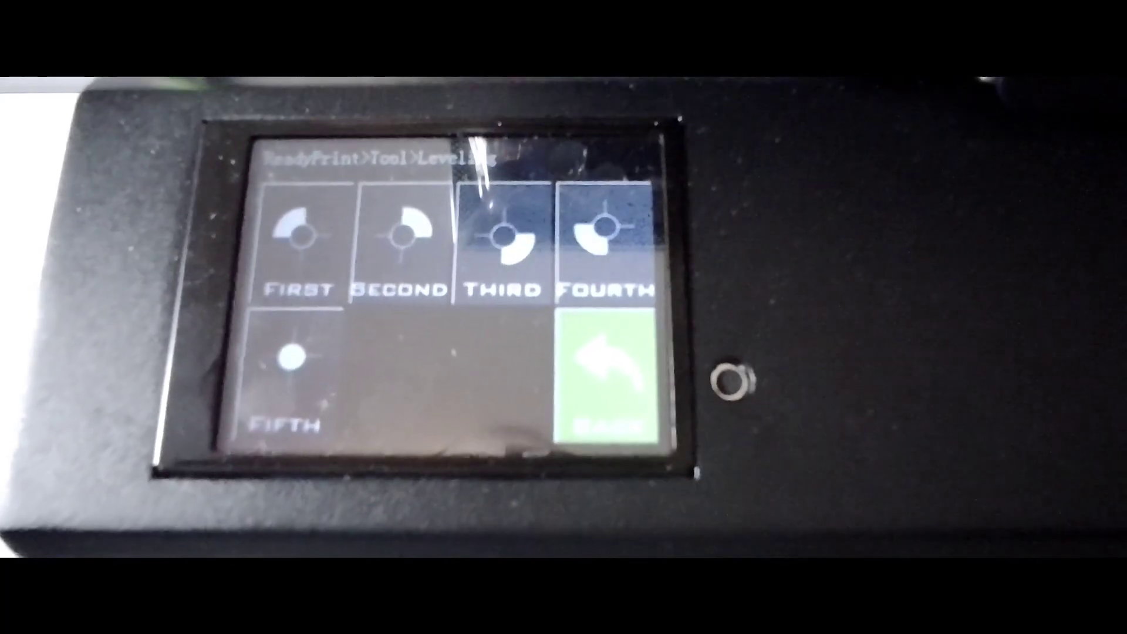
- Leave the five-point Leveling screen via Back to reach the Tool menu
left_click(608, 379)
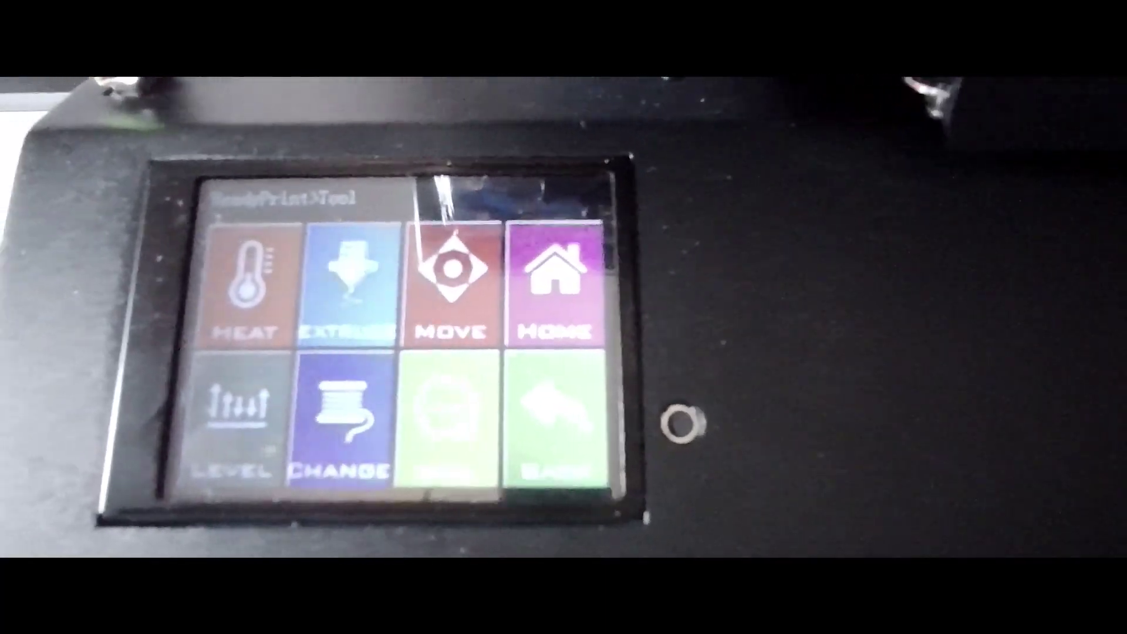